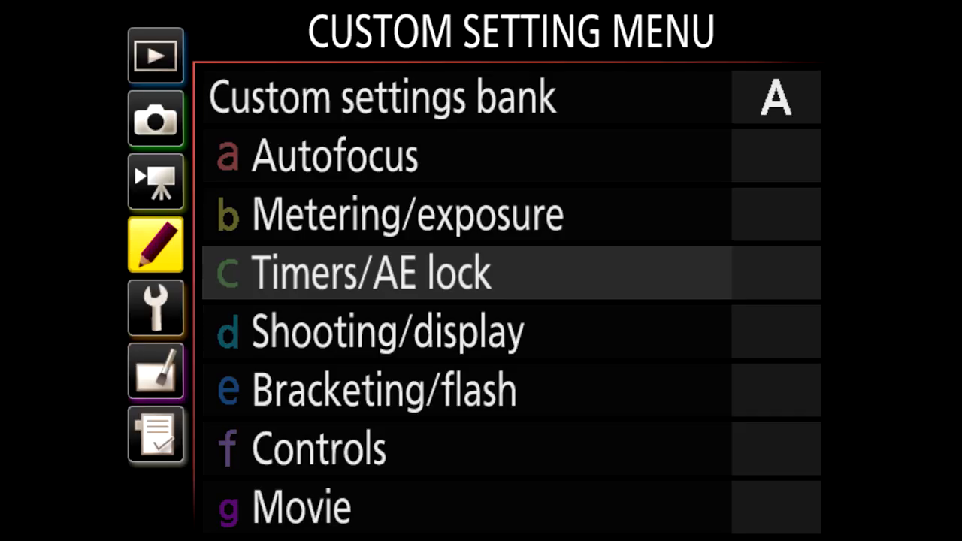
Step: Switch from the custom settings to the Setup menu and reach the AF fine-tune entry
left_click(155, 307)
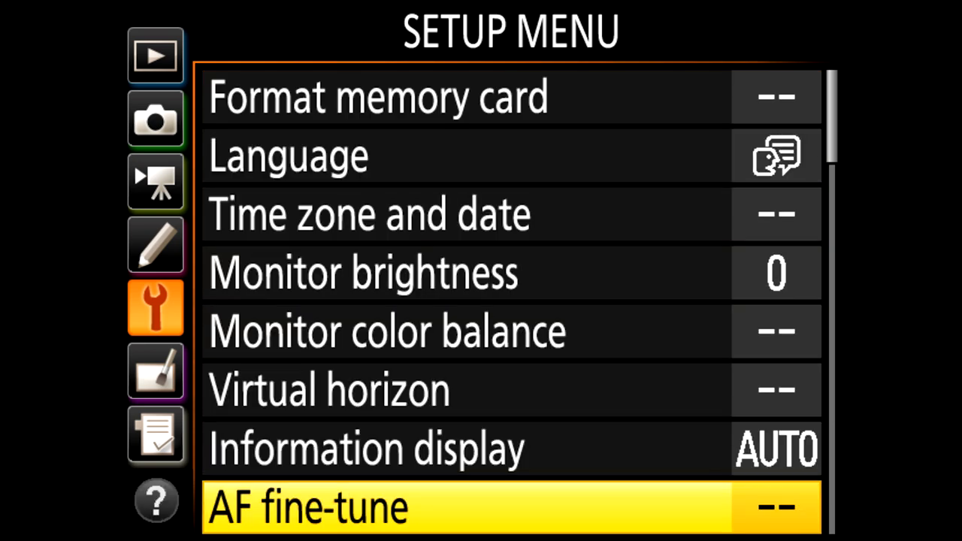
Step: Enter AF fine-tune and set its On/Off option to ON
left_click(511, 508)
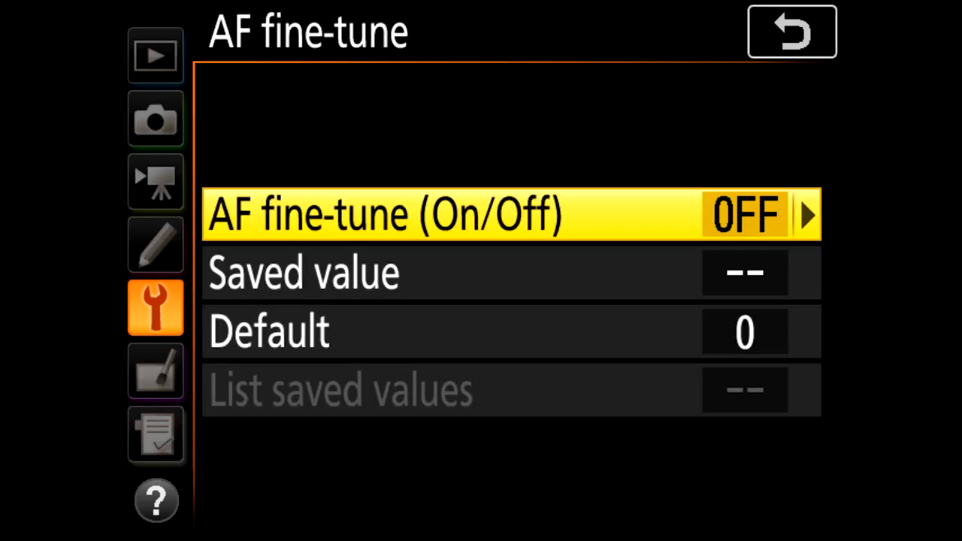
left_click(809, 213)
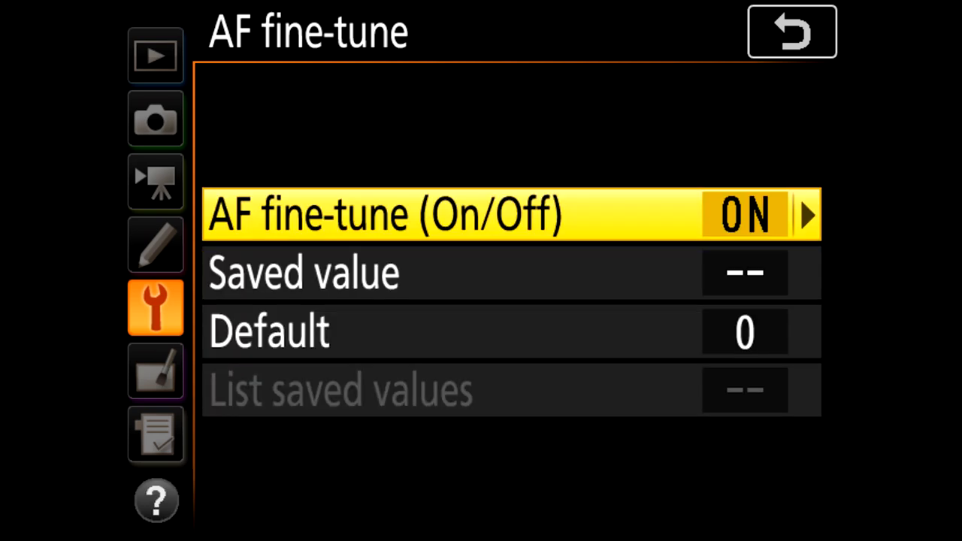
Step: Store a saved value of 0 for the 105mm f/2.8 VR lens and return to the Setup menu
scroll("down", 3)
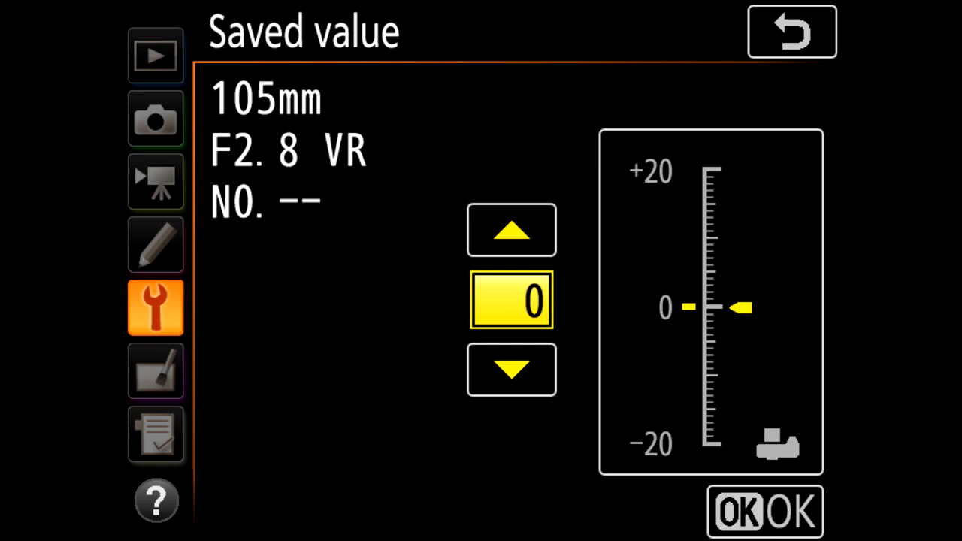
left_click(791, 32)
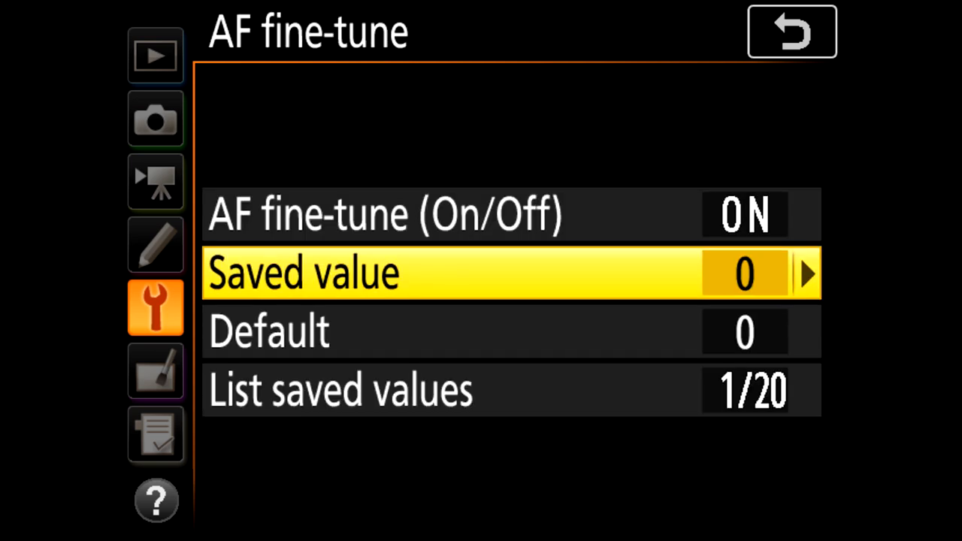
left_click(791, 31)
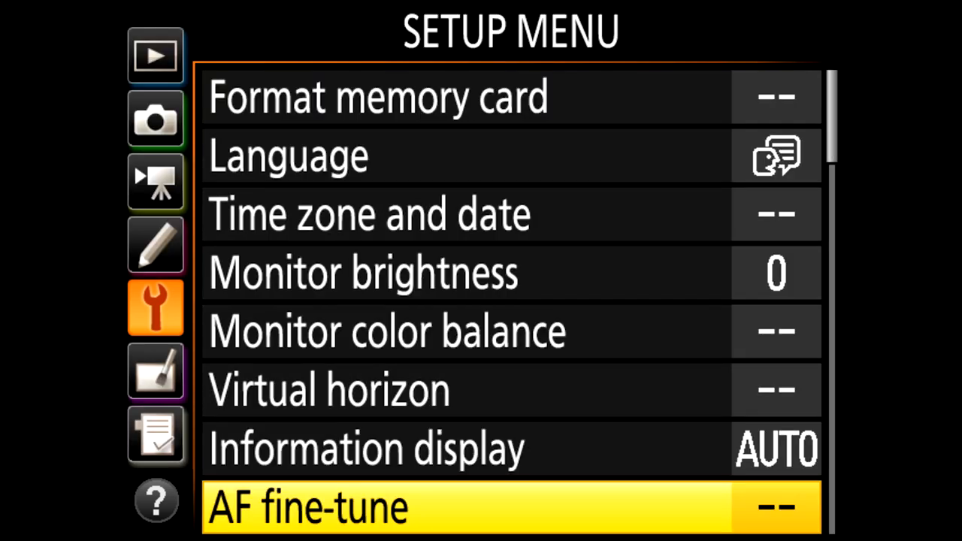